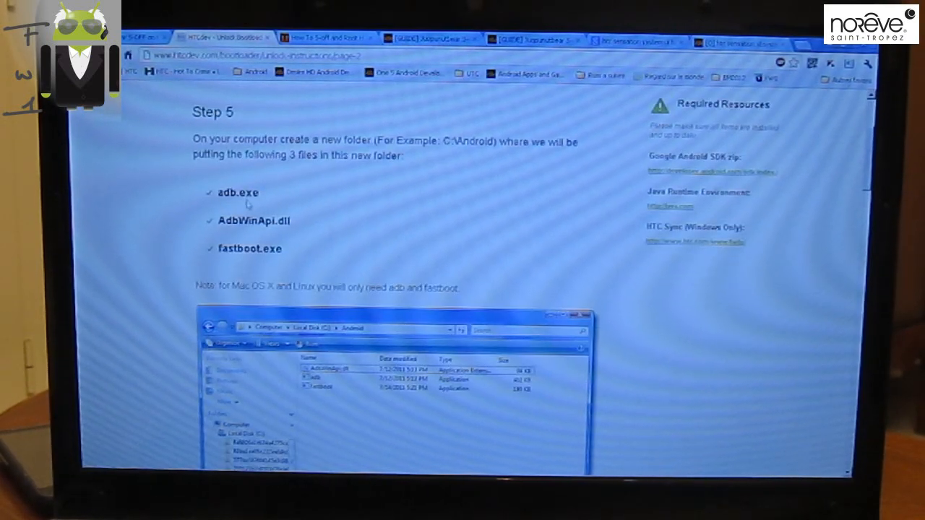
Step: Locate adb.exe in the tools folder, then launch a Command Prompt via the Run dialog
{"action": "scroll", "scroll_direction": "down", "scroll_amount": 3}
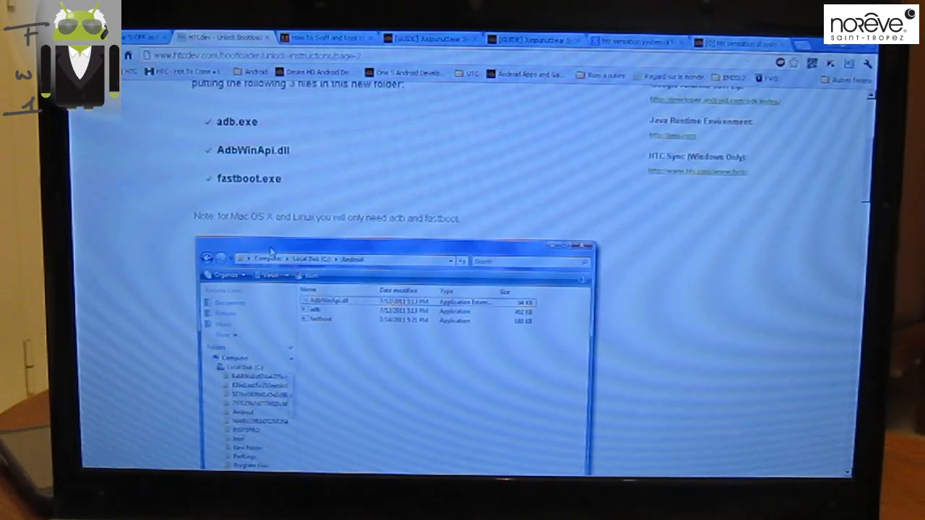
{"action": "scroll", "scroll_direction": "down", "scroll_amount": 3}
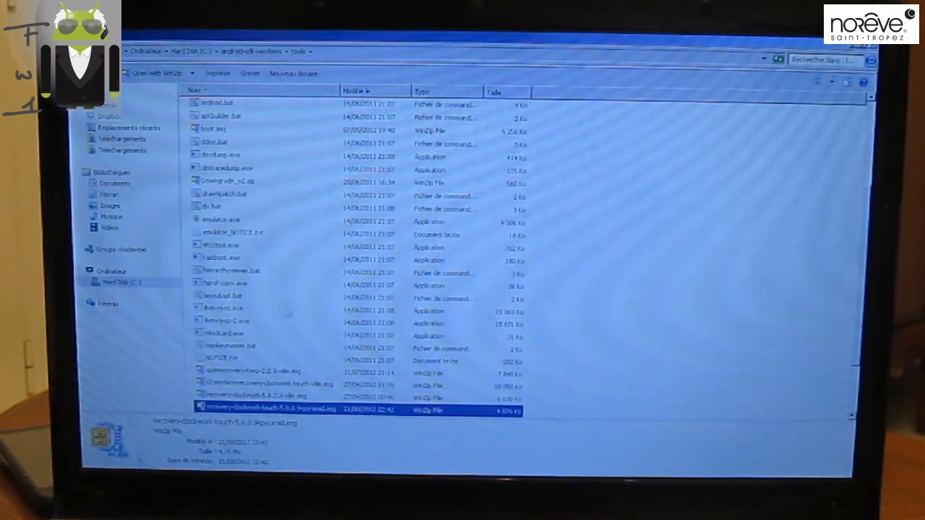
{"action": "left_click", "coordinate": [260, 52]}
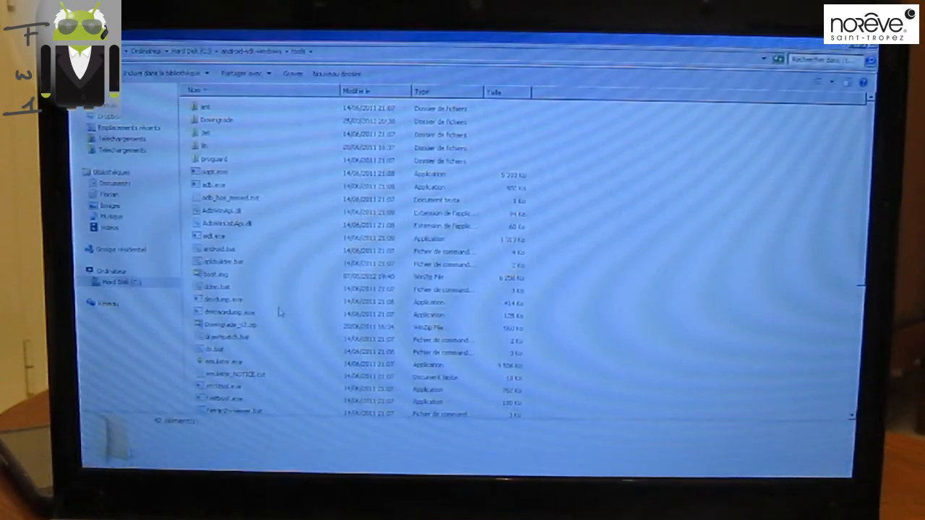
{"action": "left_click", "coordinate": [217, 237]}
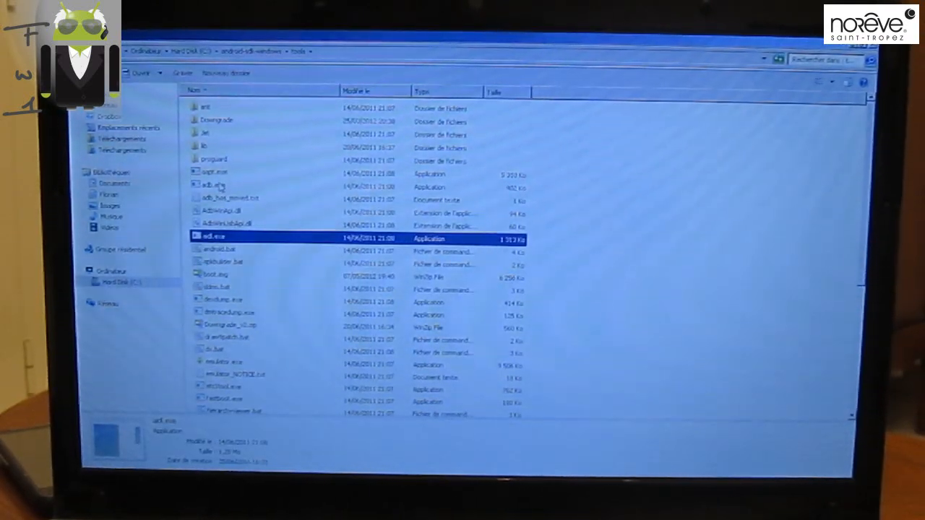
{"action": "left_click", "coordinate": [227, 226]}
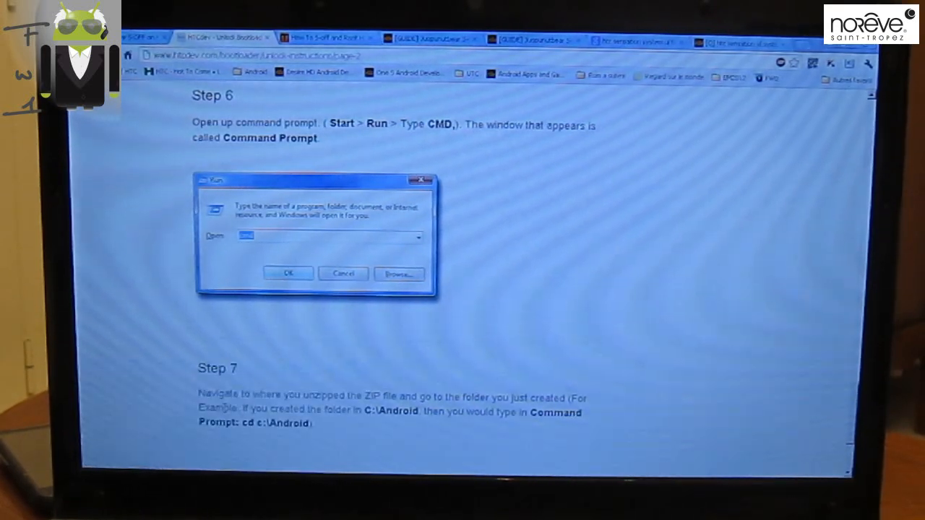
{"action": "left_click", "coordinate": [288, 273]}
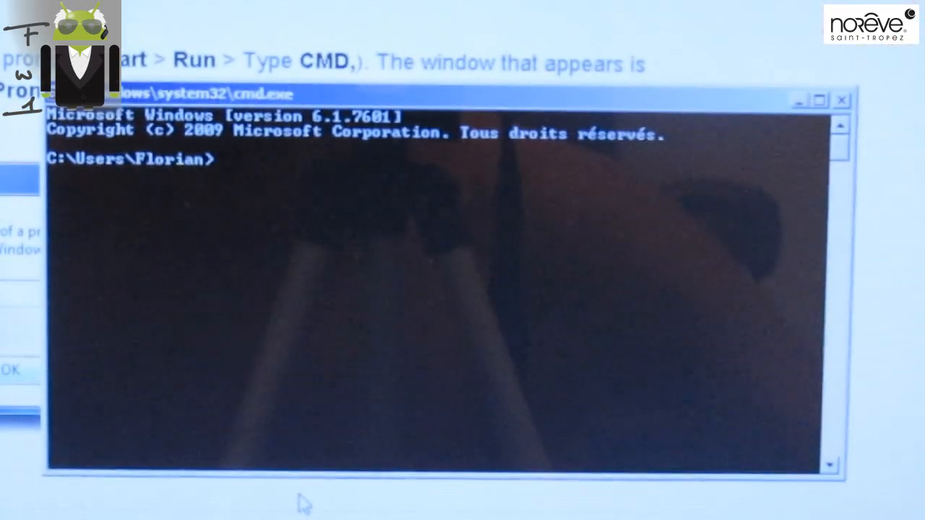
Step: Change directory to C:/android-sdk-windows in the Command Prompt
{"action": "type", "text": "C:"}
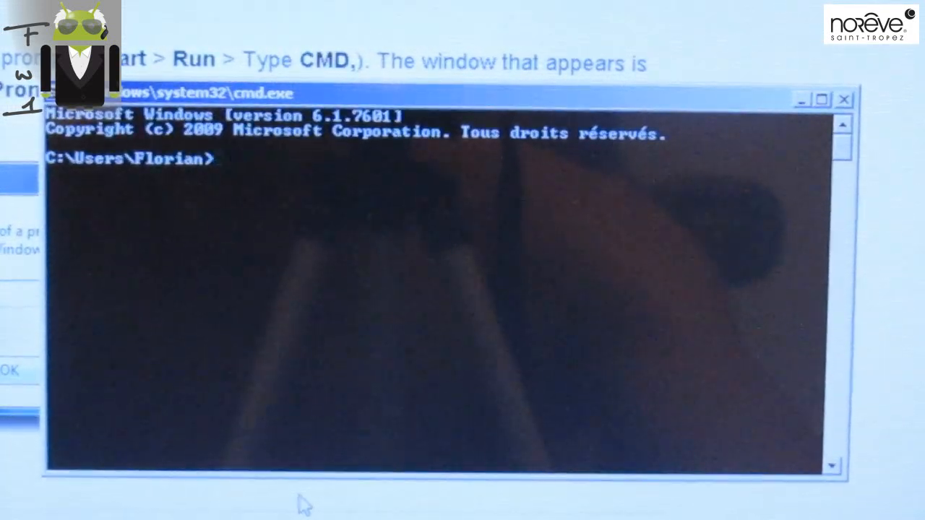
{"action": "type", "text": "cd C:/"}
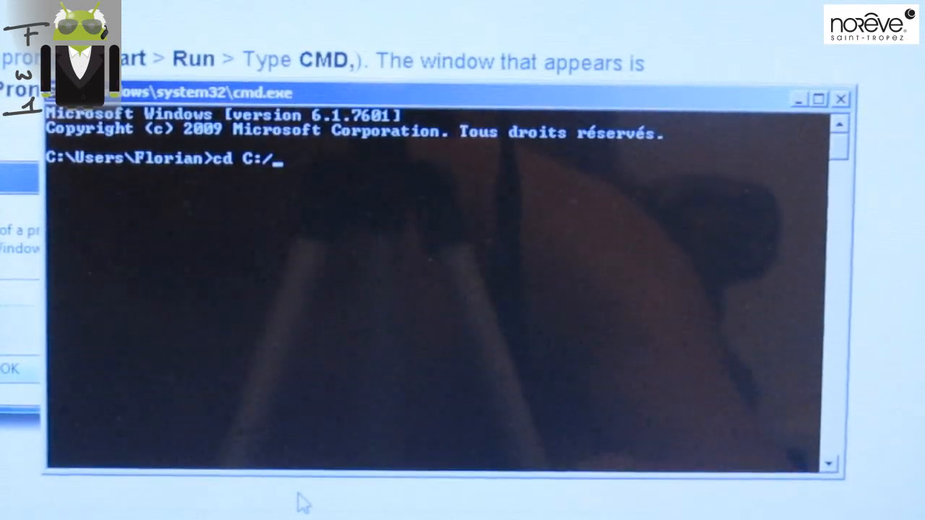
{"action": "type", "text": "Android"}
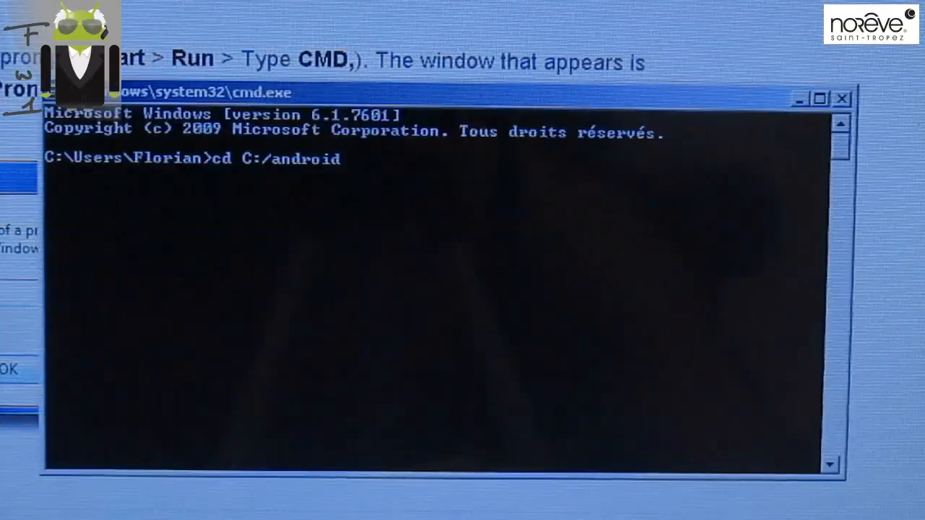
{"action": "type", "text": "-sdk-wind"}
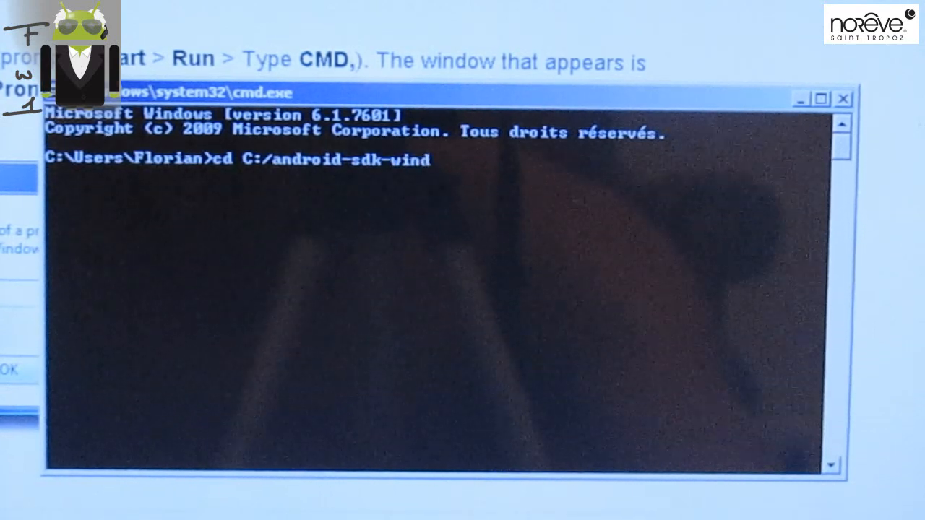
{"action": "key", "text": "Return"}
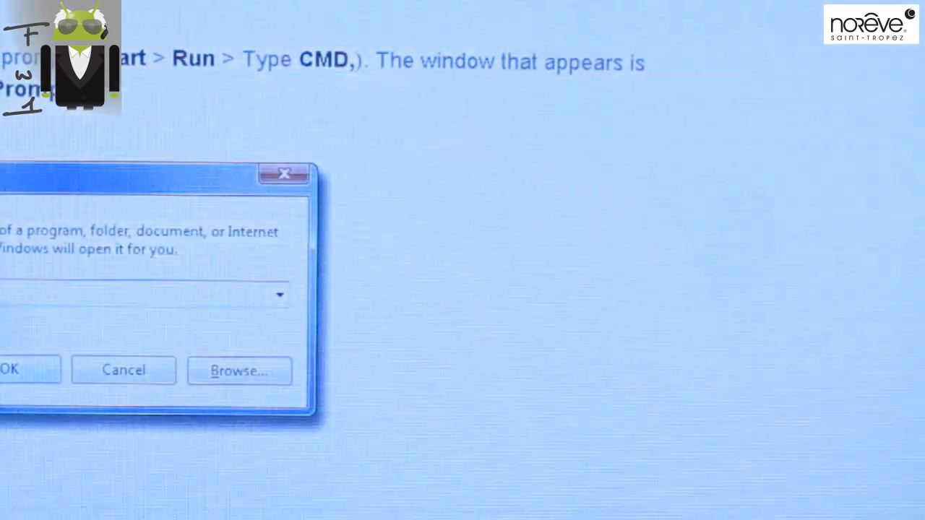
{"action": "scroll", "scroll_direction": "down", "scroll_amount": 3}
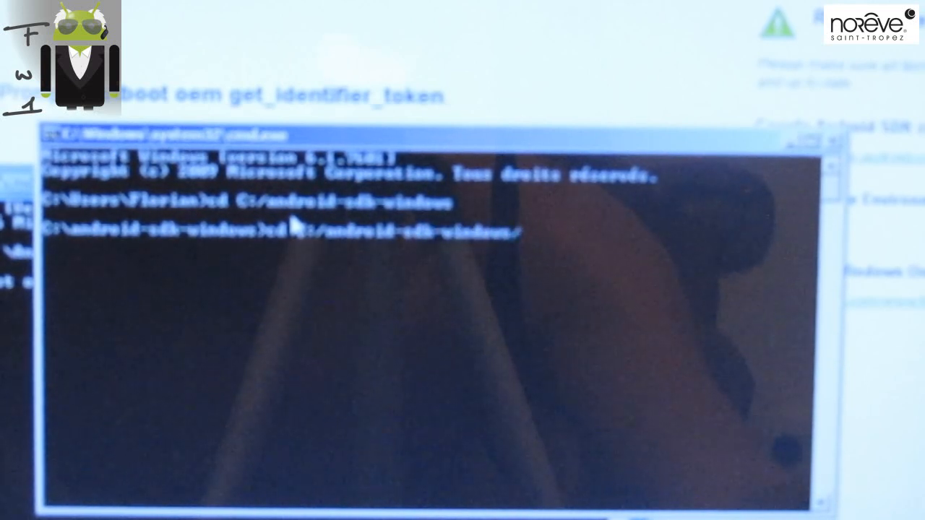
Step: Enter the tools subfolder and begin the fastboot oem get_identifier_token command
{"action": "key", "text": "Return"}
{"action": "type", "text": "fastboot oem "}
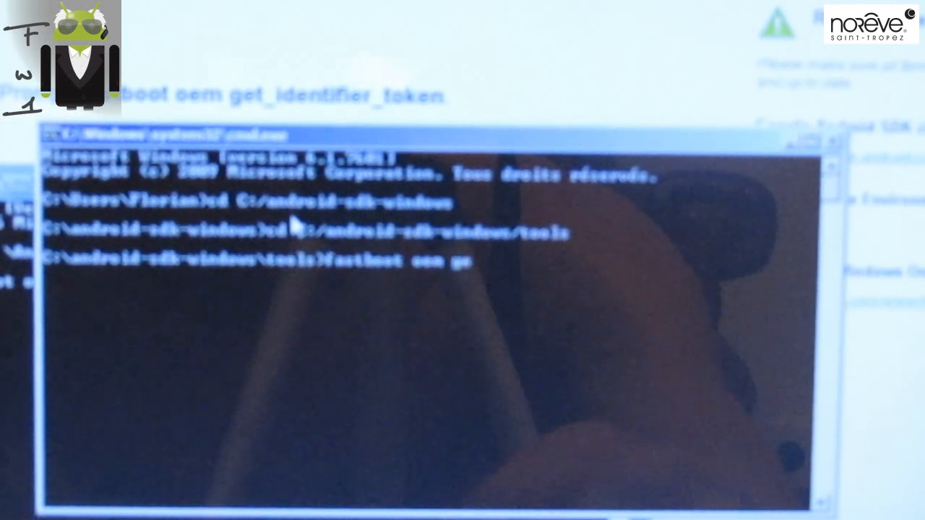
{"action": "type", "text": "get_identifie"}
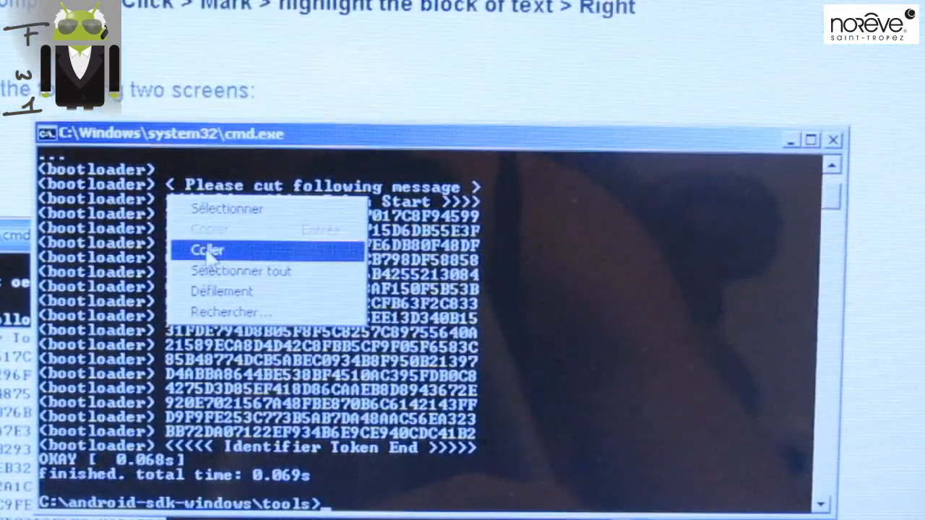
Step: Mark and copy the identifier token block printed by fastboot
{"action": "left_click", "coordinate": [207, 249]}
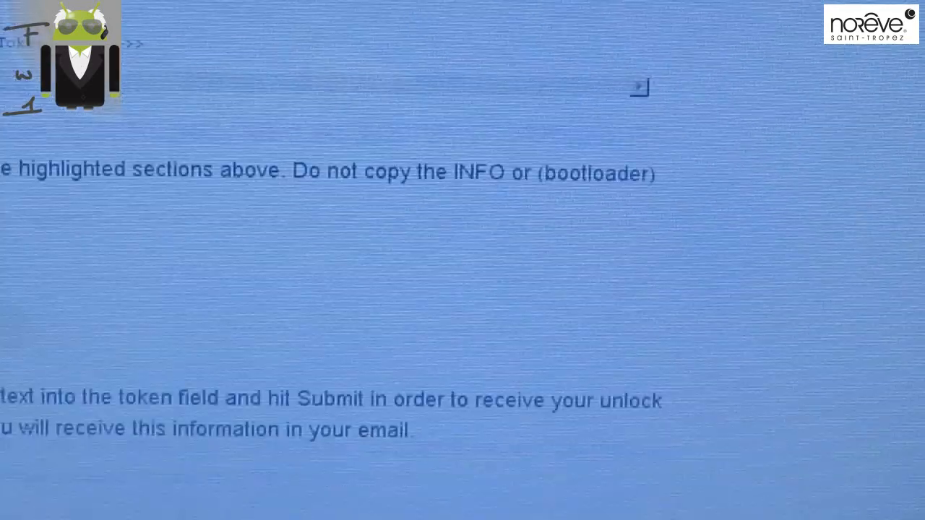
Step: Paste the identifier token into the HTCdev token field and submit it
{"action": "scroll", "scroll_direction": "down", "scroll_amount": 3}
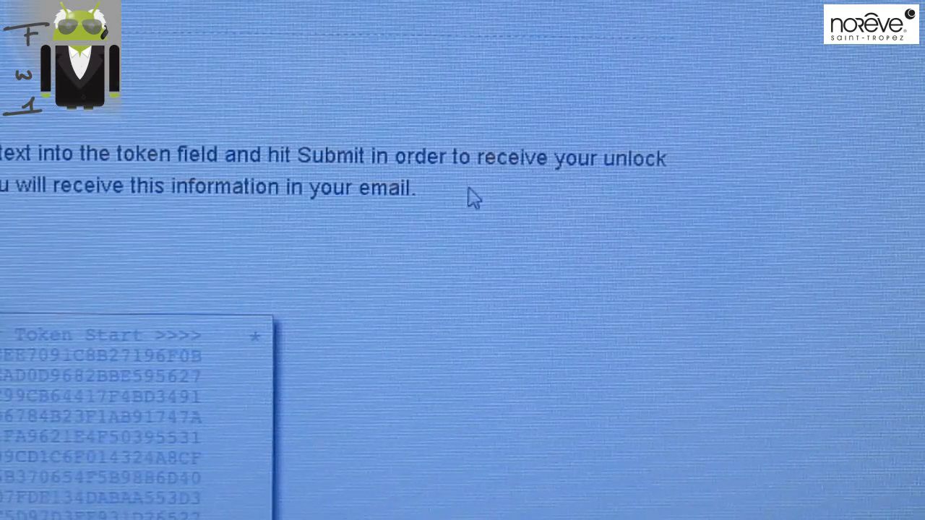
{"action": "scroll", "scroll_direction": "down", "scroll_amount": 3}
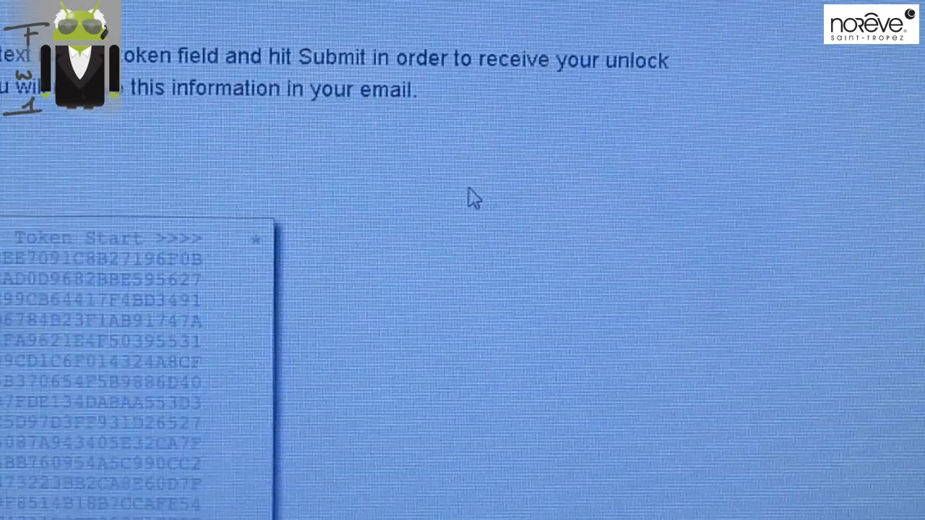
{"action": "scroll", "scroll_direction": "down", "scroll_amount": 3}
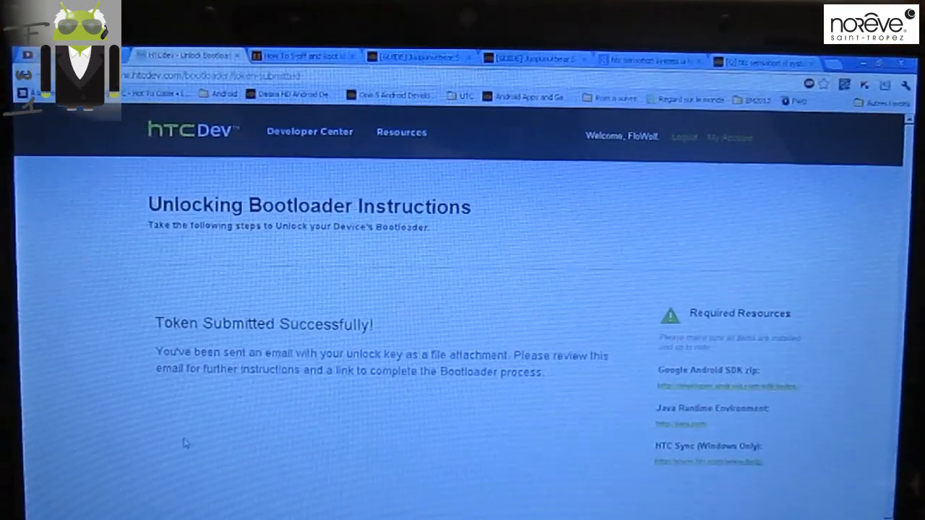
{"action": "scroll", "scroll_direction": "down", "scroll_amount": 3}
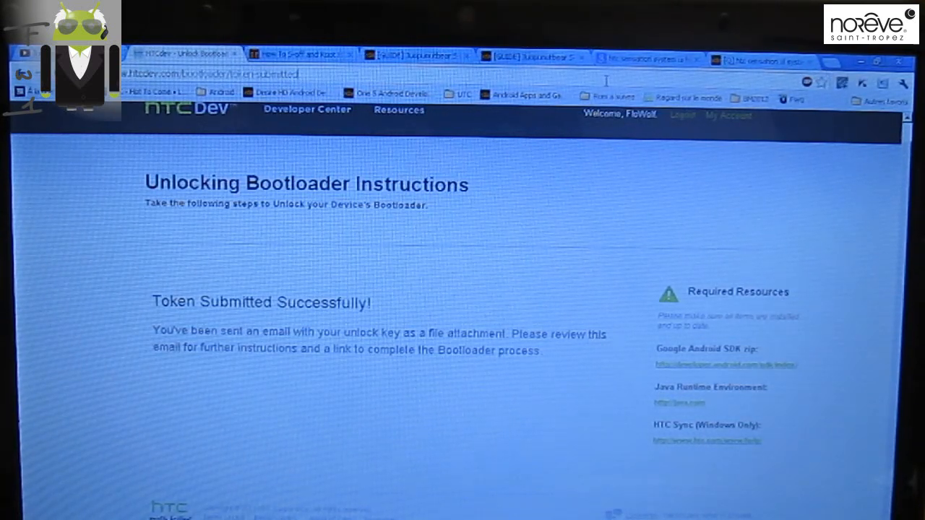
Step: Switch to the Gmail inbox showing the HTC unlock key email
{"action": "left_click", "coordinate": [181, 52]}
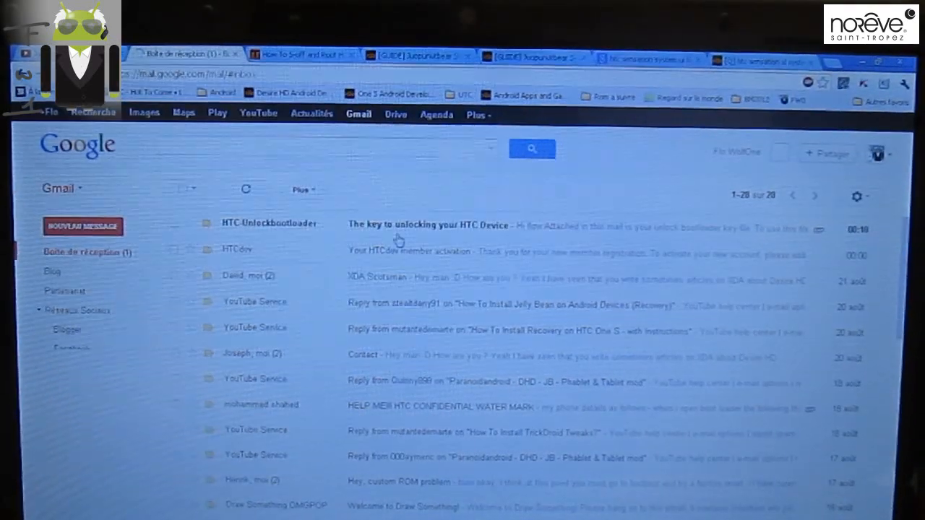
Step: Read 'The key to unlocking your HTC Device' email and download the Unlock_code.bin attachment
{"action": "left_click", "coordinate": [429, 226]}
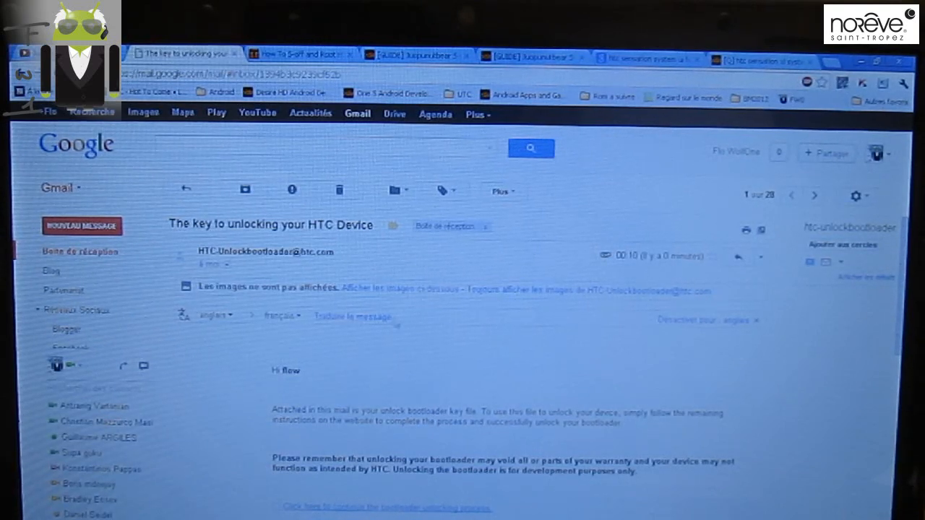
{"action": "mouse_move", "coordinate": [513, 403]}
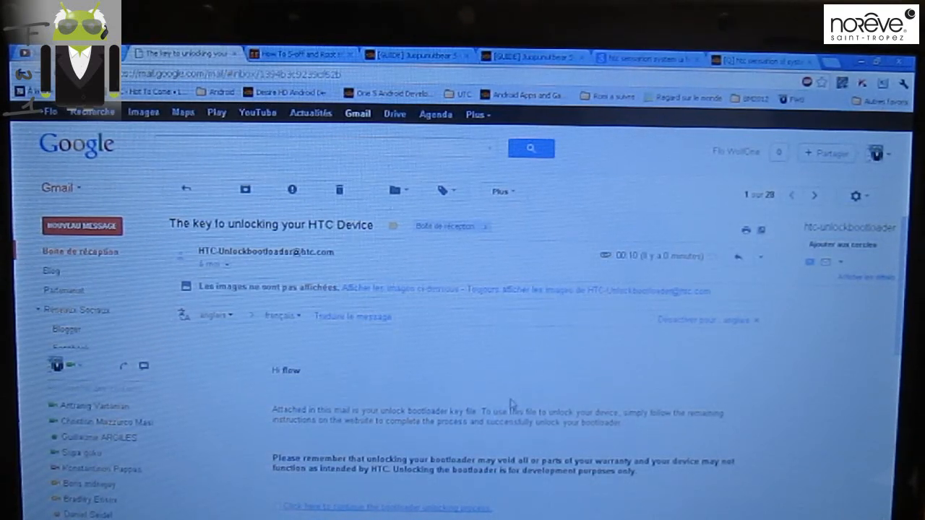
{"action": "scroll", "scroll_direction": "down", "scroll_amount": 3}
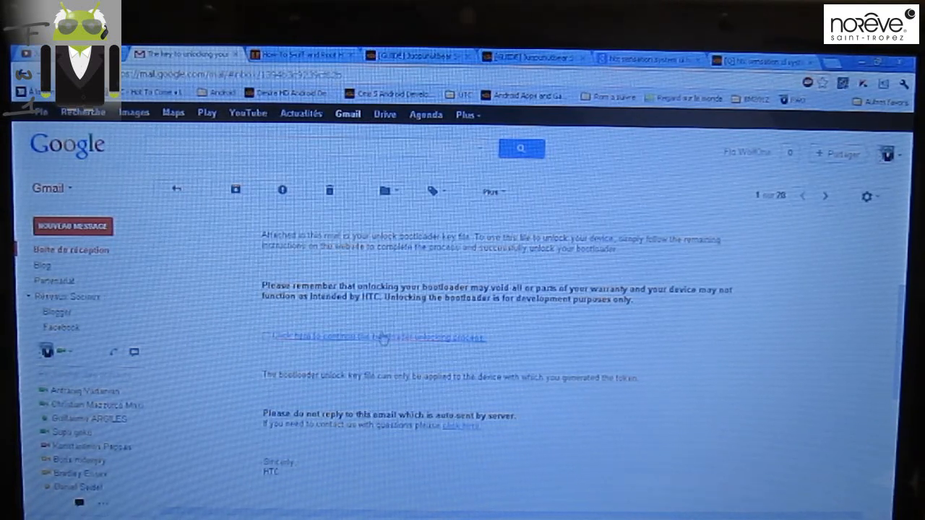
{"action": "left_click", "coordinate": [375, 337]}
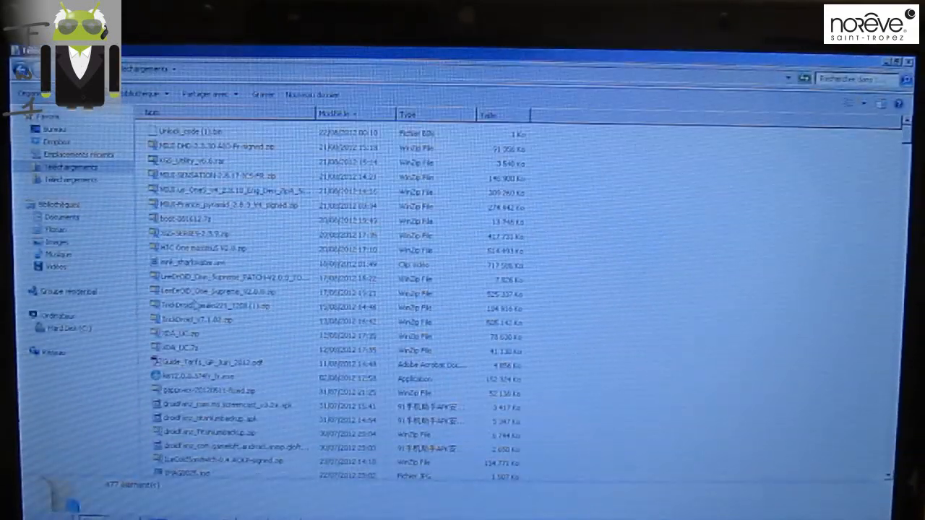
Step: Save Unlock_code.bin into Florian > HTC > Flow-Wolf-One > YouTube > Sensation > Files
{"action": "left_click", "coordinate": [191, 133]}
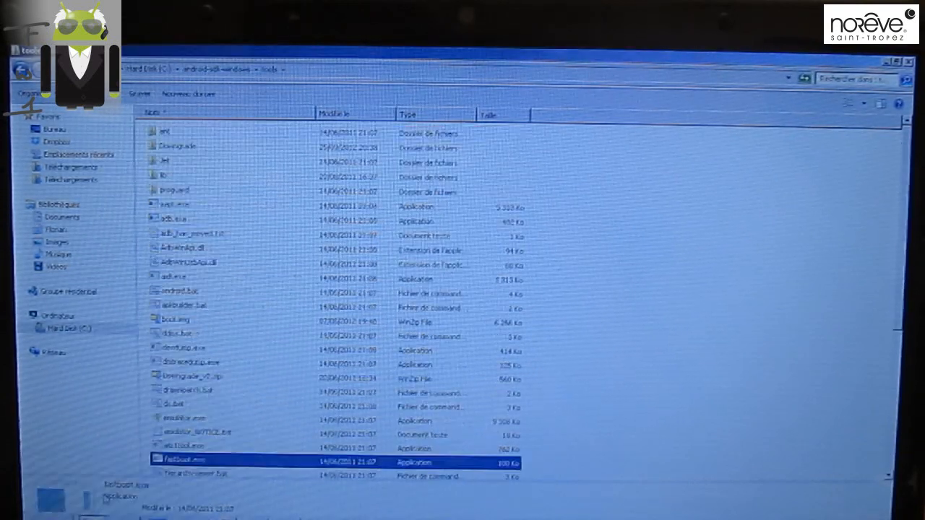
{"action": "left_click", "coordinate": [55, 228]}
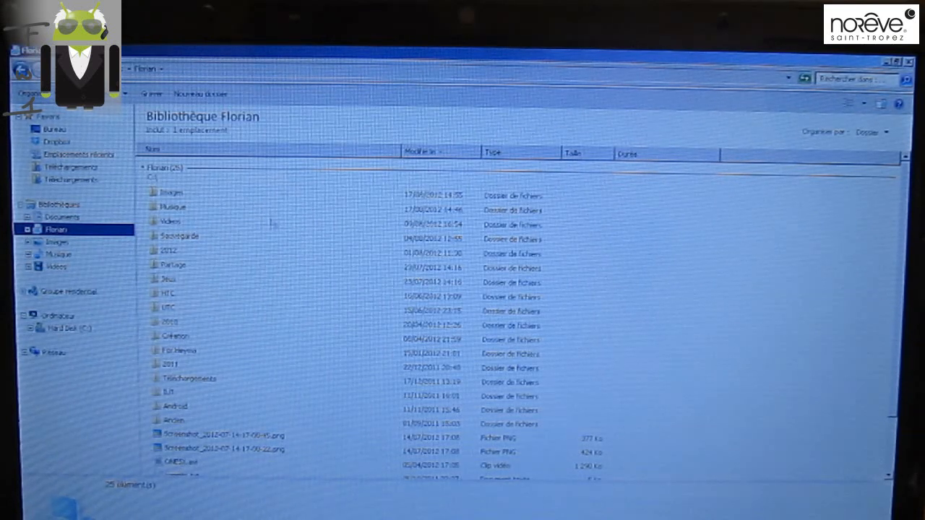
{"action": "left_click", "coordinate": [153, 154]}
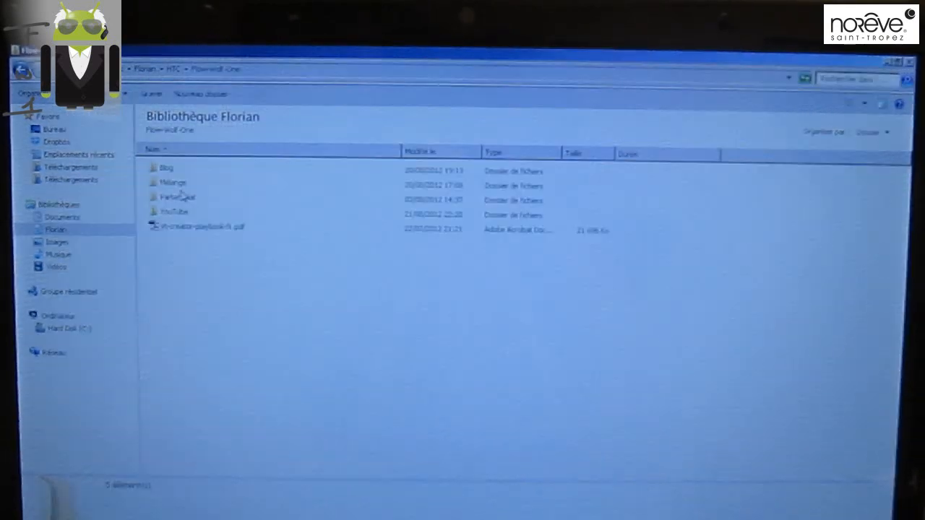
{"action": "double_click", "coordinate": [173, 211]}
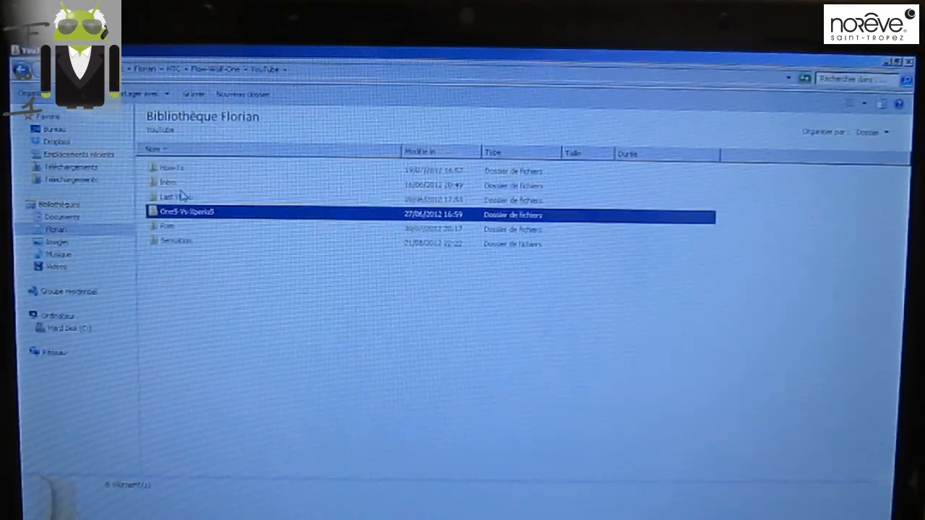
{"action": "double_click", "coordinate": [177, 240]}
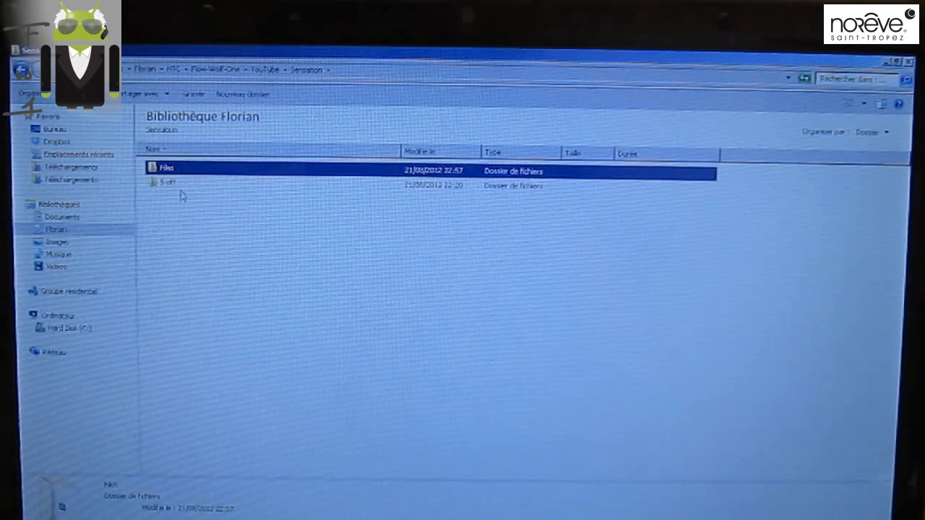
{"action": "double_click", "coordinate": [168, 170]}
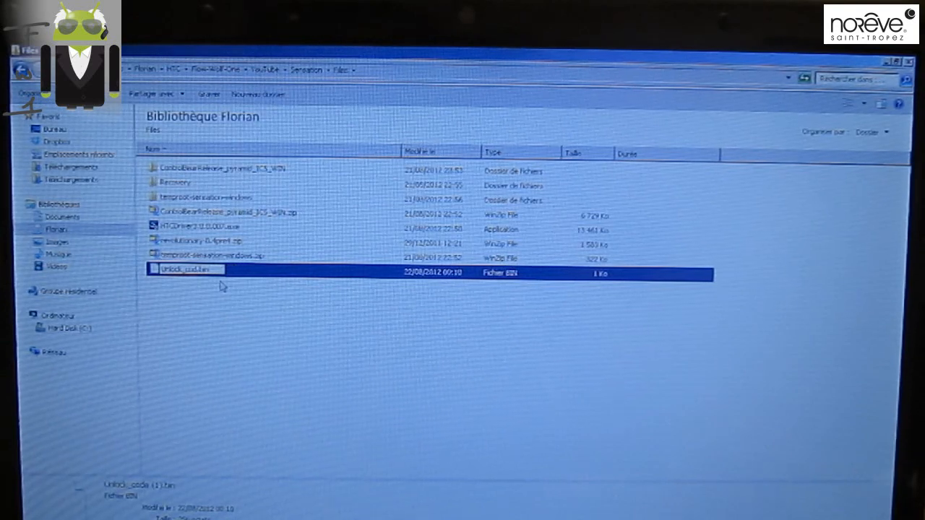
{"action": "key", "text": "Return"}
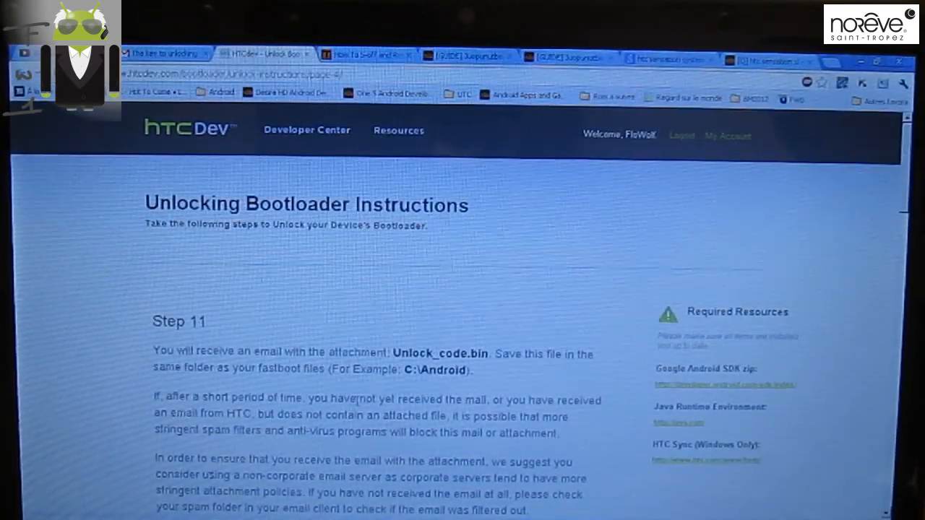
Step: Review HTCdev Step 11 on saving Unlock_code.bin with the fastboot files
{"action": "scroll", "scroll_direction": "down", "scroll_amount": 3}
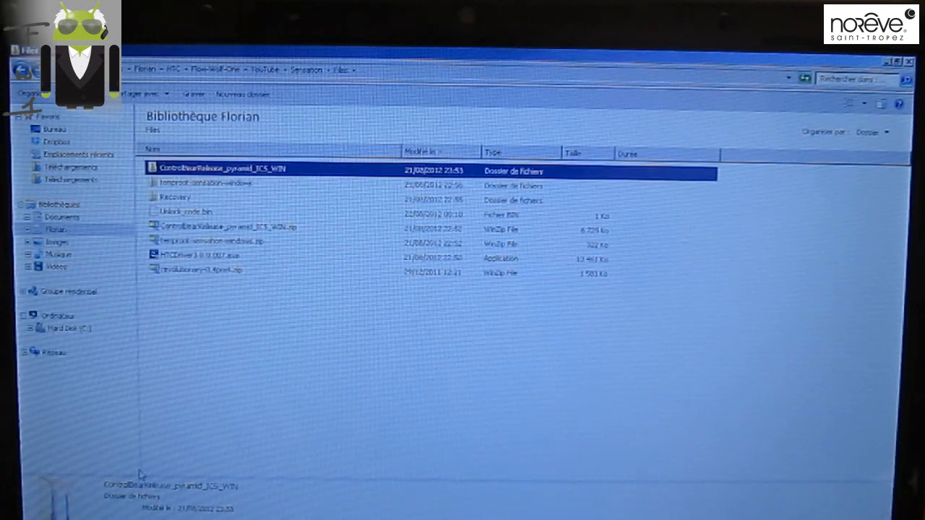
Step: Return from the Files folder listing to the HTCdev unlock instructions page
{"action": "left_click", "coordinate": [69, 329]}
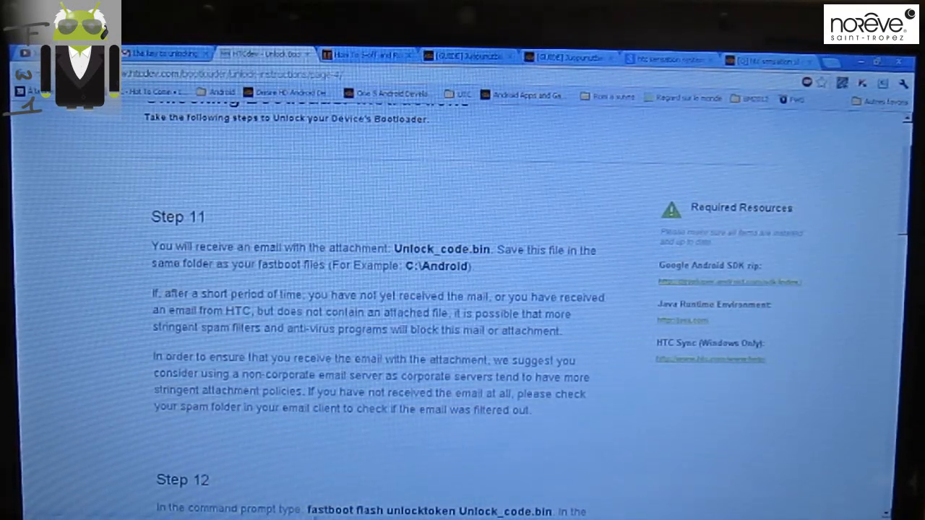
Step: Scroll the HTCdev instructions down to Step 12 showing the fastboot flash unlocktoken command
{"action": "scroll", "scroll_direction": "down", "scroll_amount": 3}
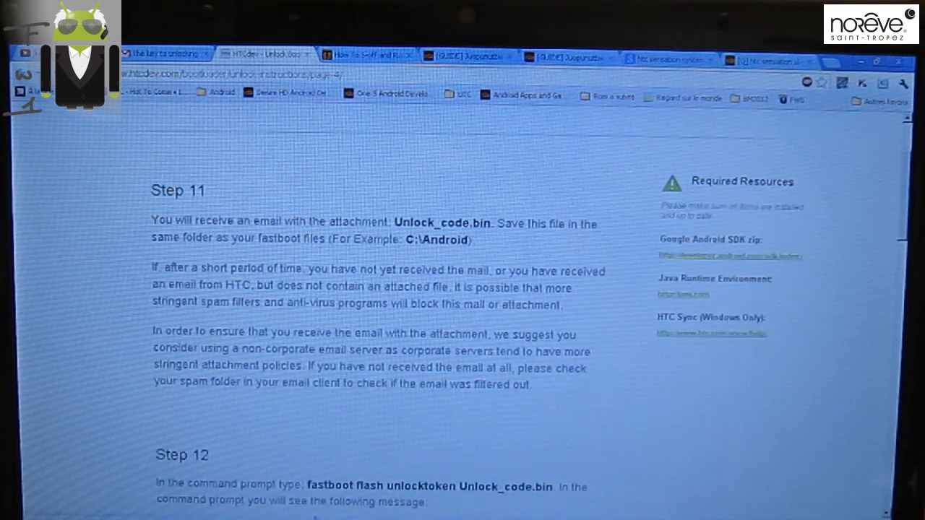
{"action": "scroll", "scroll_direction": "down", "scroll_amount": 3}
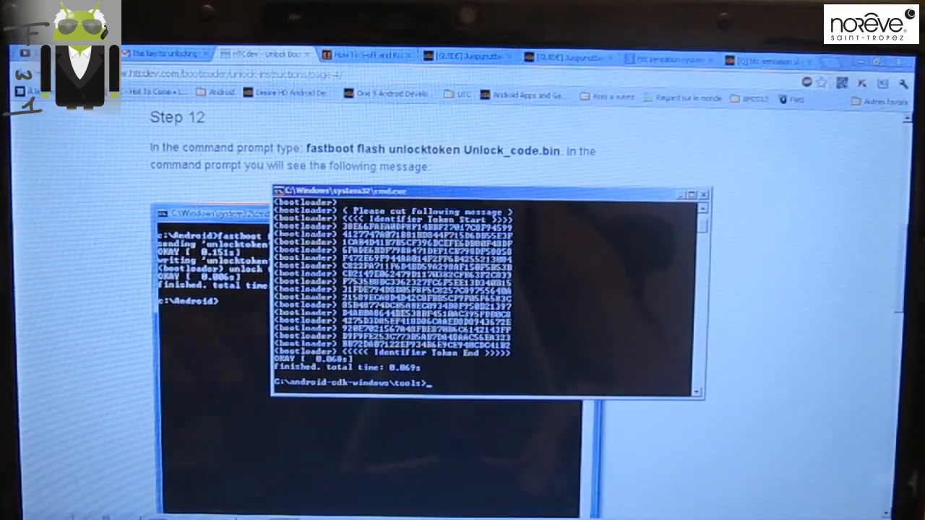
Step: Begin typing 'fastboot flash unlocktoken Unlock_code.bin' at the tools-folder prompt
{"action": "type", "text": "fastboot flash unlocktoke"}
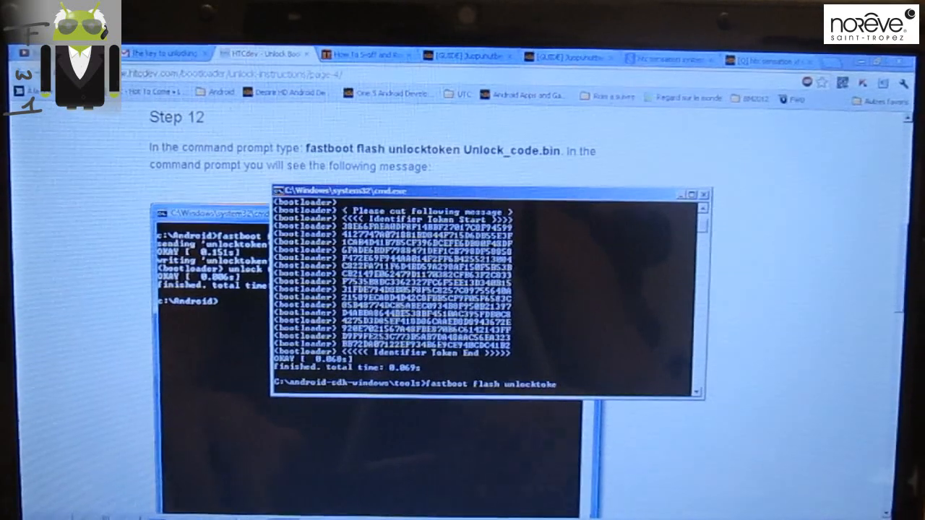
{"action": "type", "text": "Unlock"}
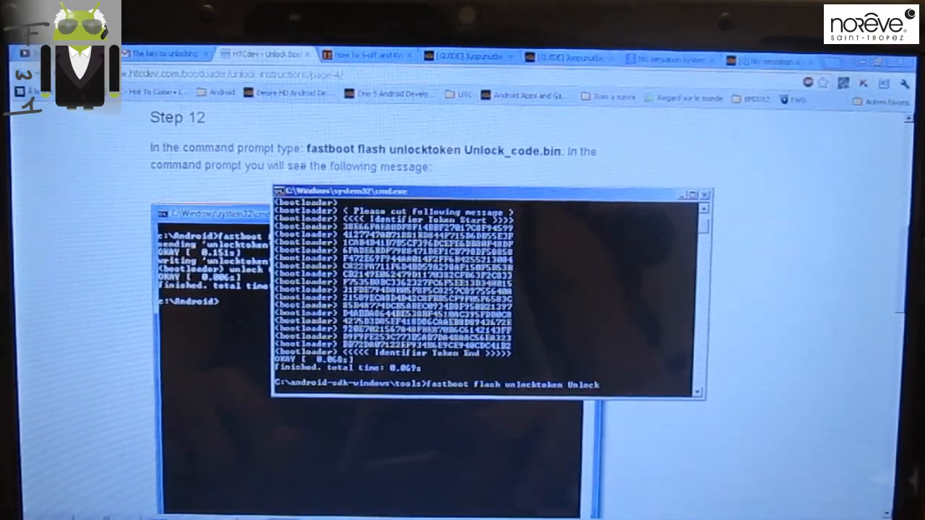